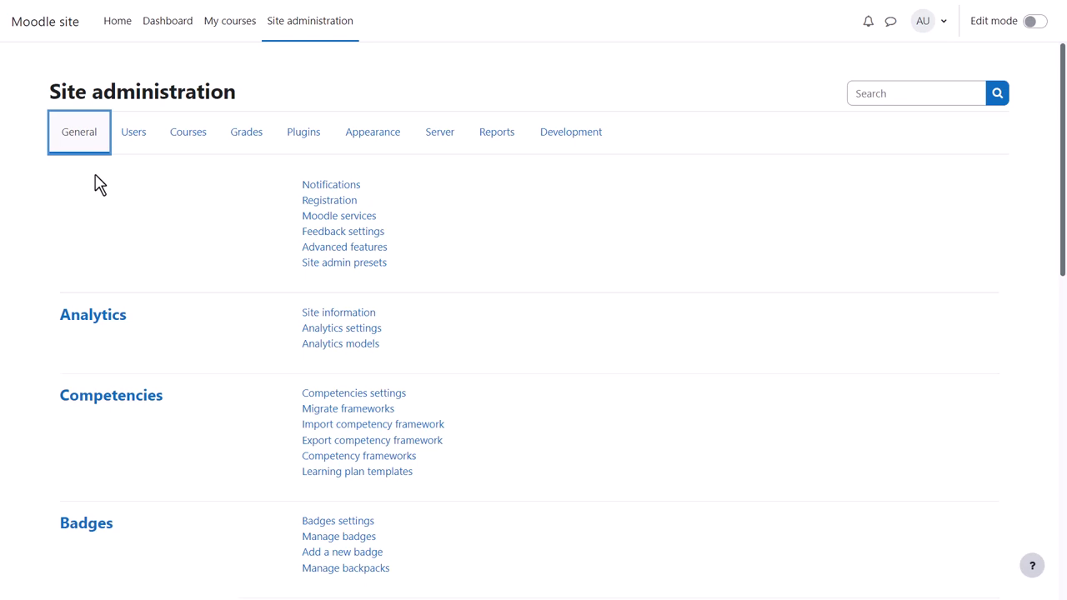
mouse_move(147, 170)
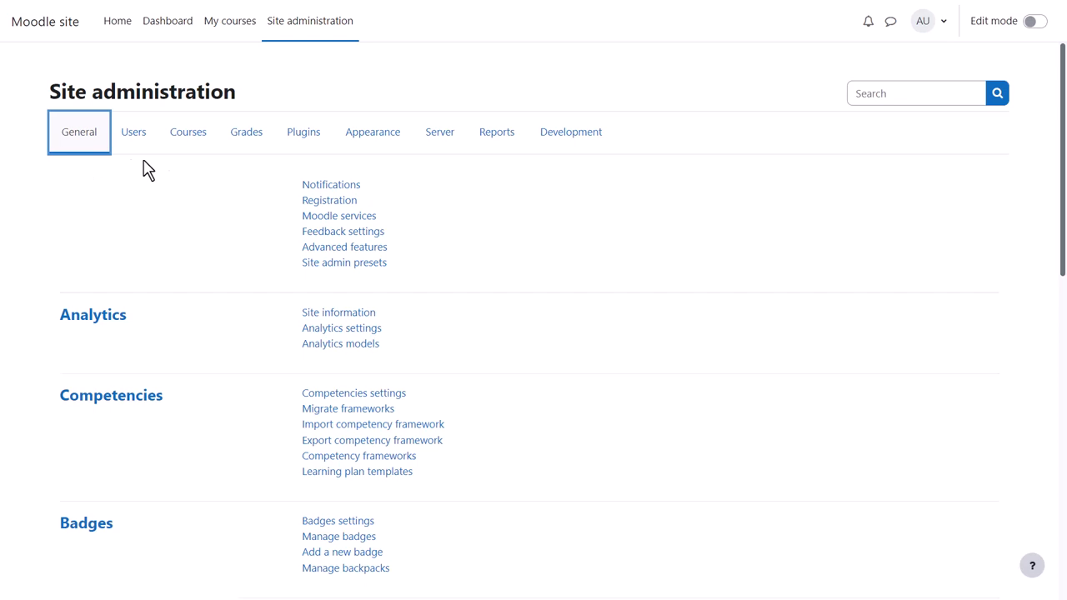
mouse_move(497, 132)
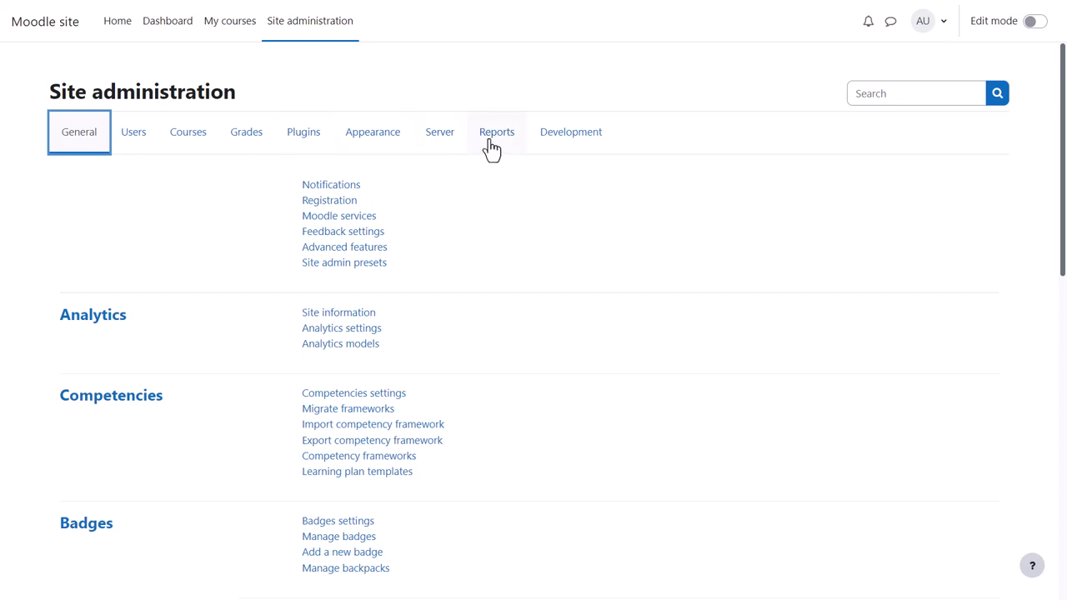
Switch Site administration to the Reports category and browse through several of its report links.
left_click(497, 132)
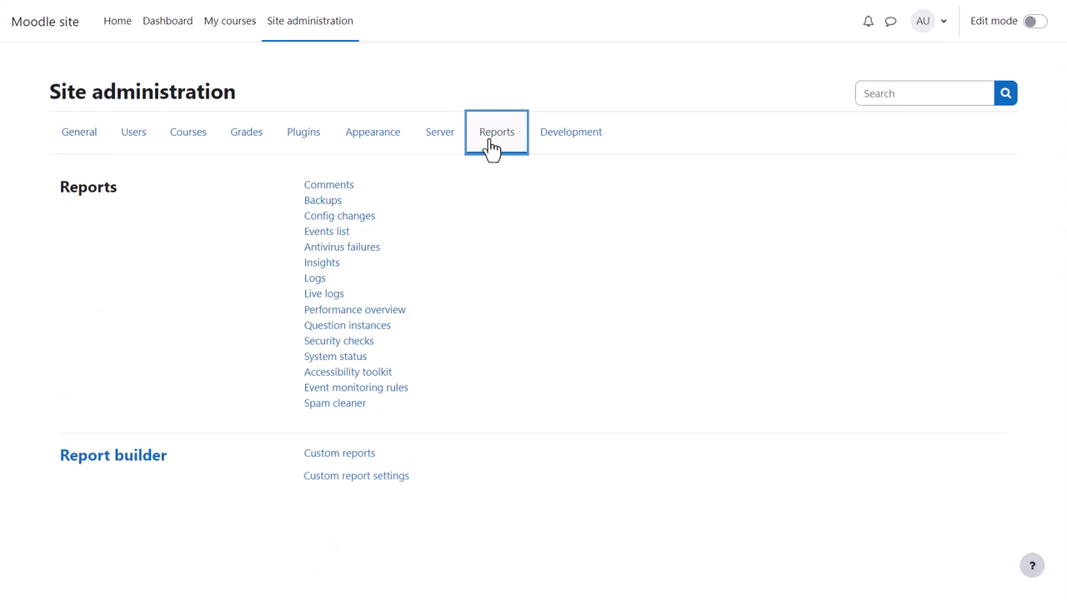
mouse_move(373, 194)
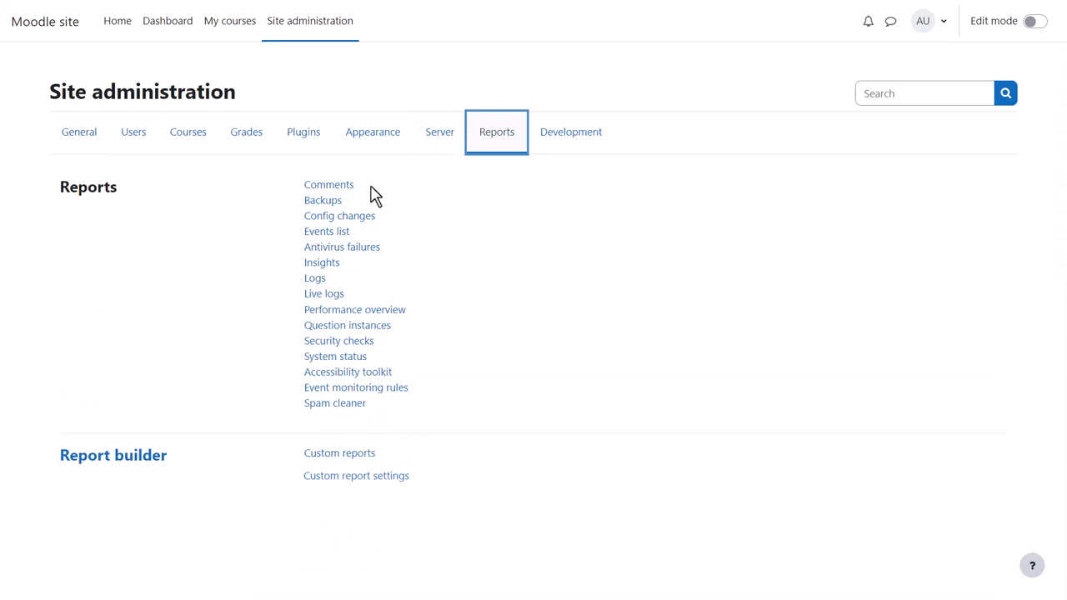
mouse_move(328, 183)
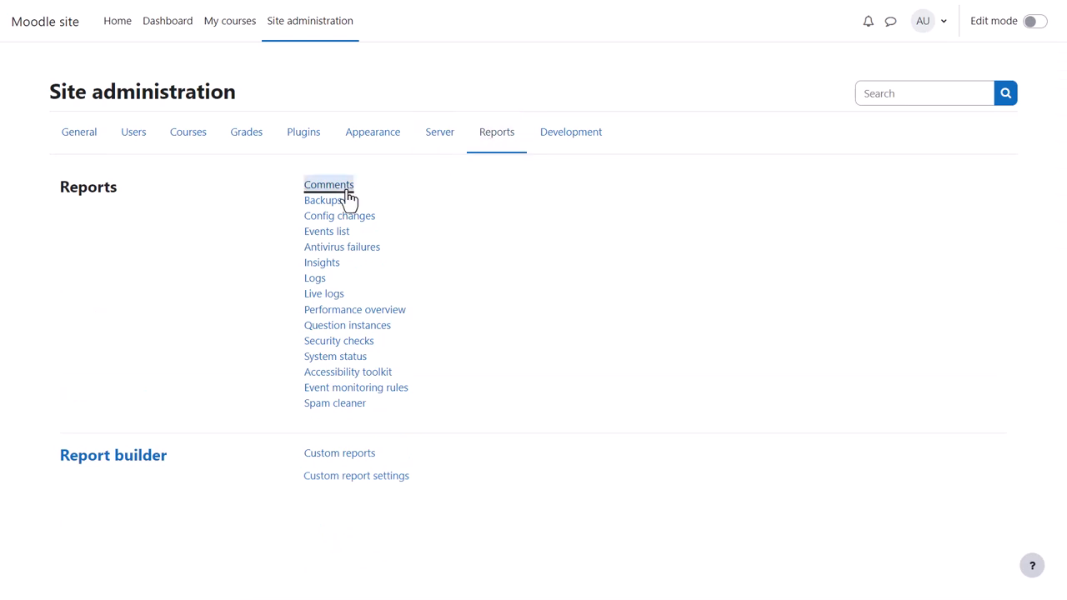
left_click(326, 184)
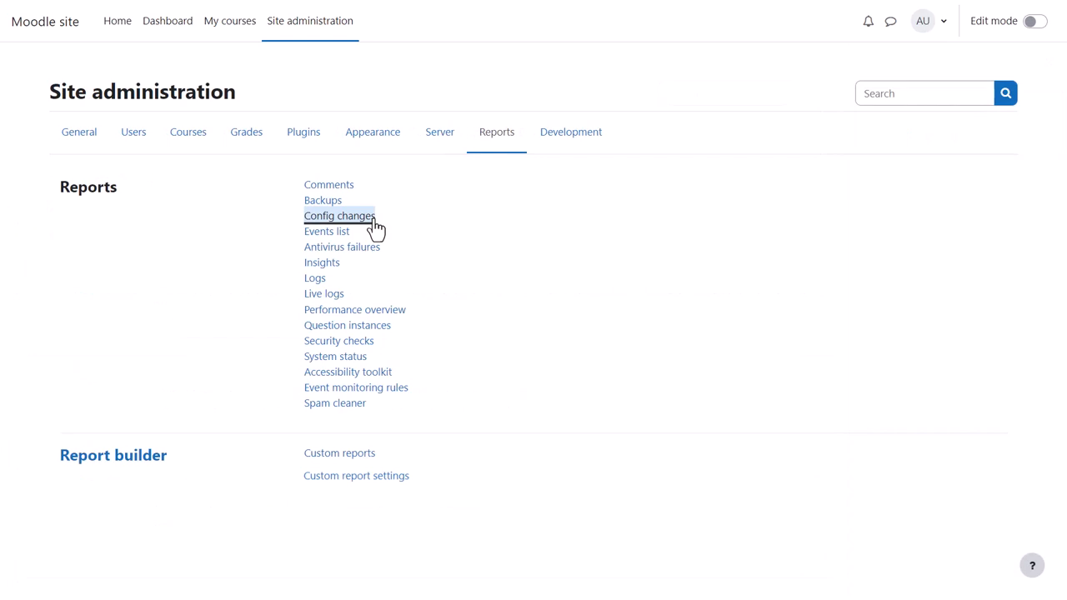
left_click(338, 217)
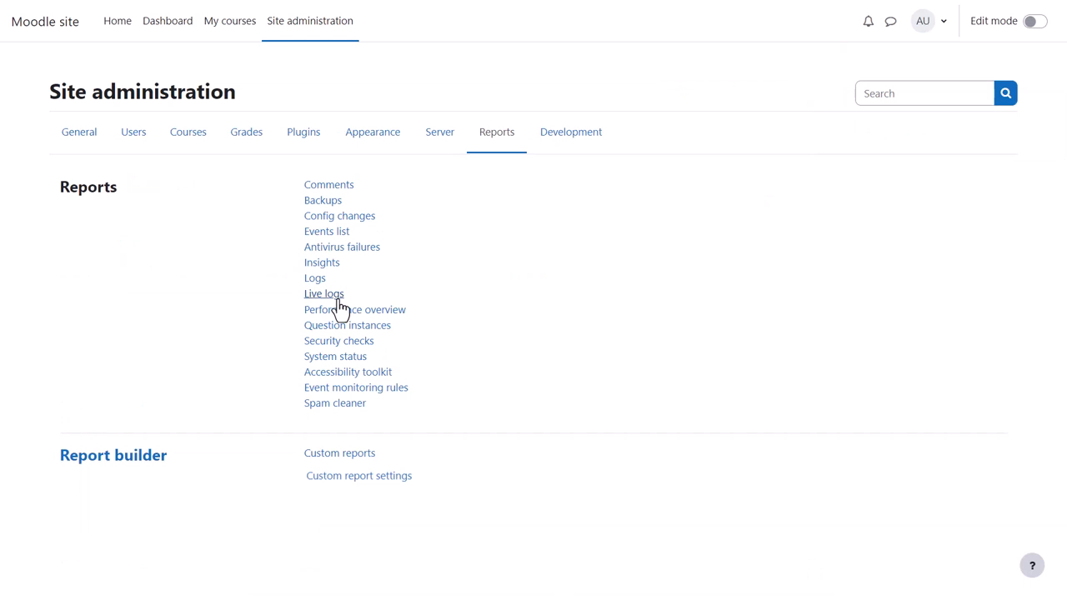
mouse_move(315, 279)
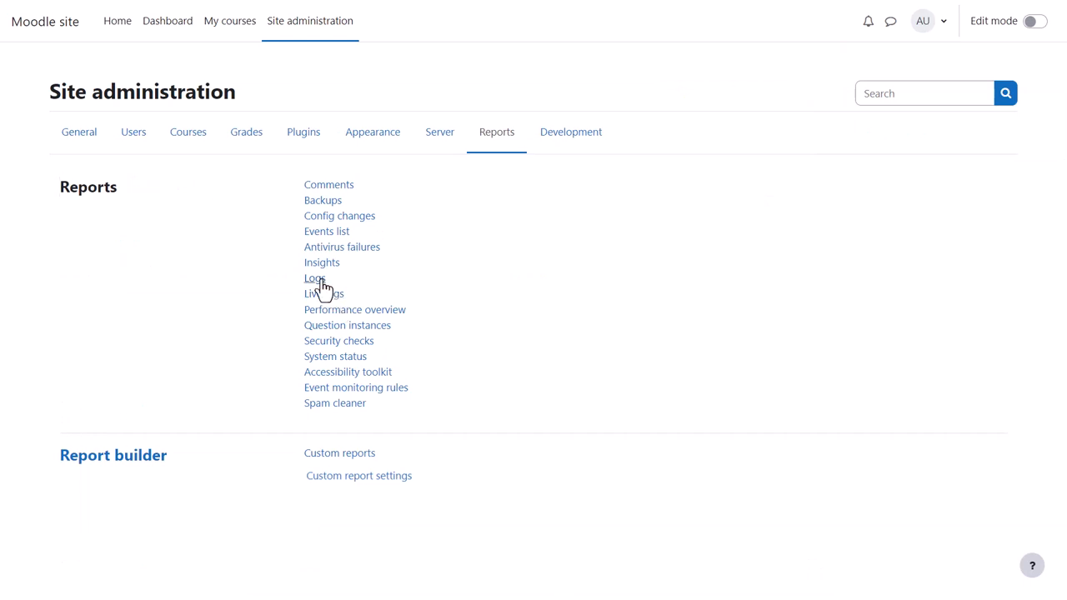
left_click(313, 277)
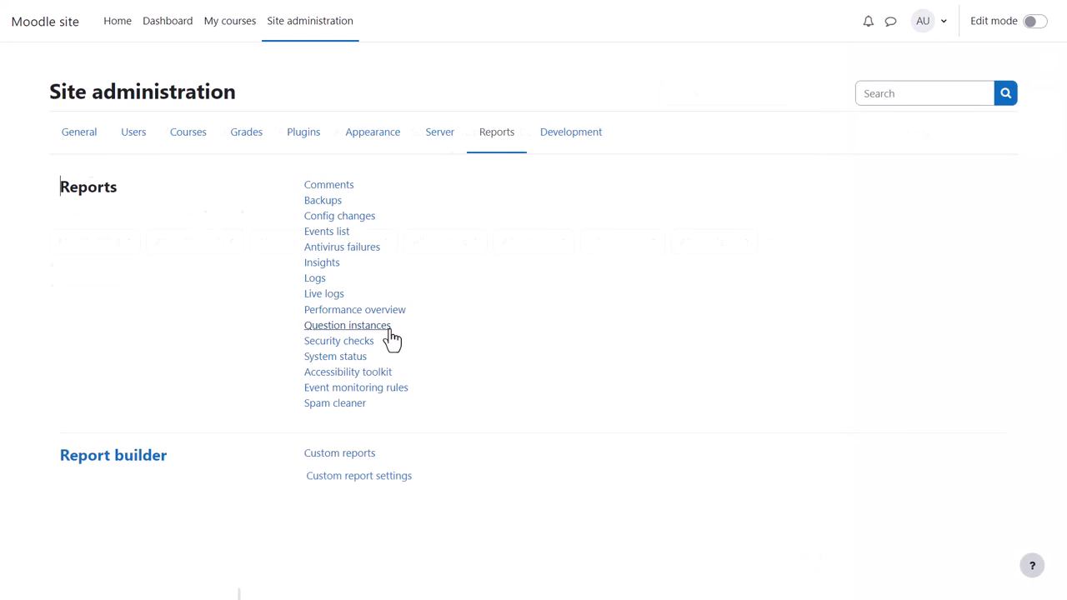
left_click(347, 325)
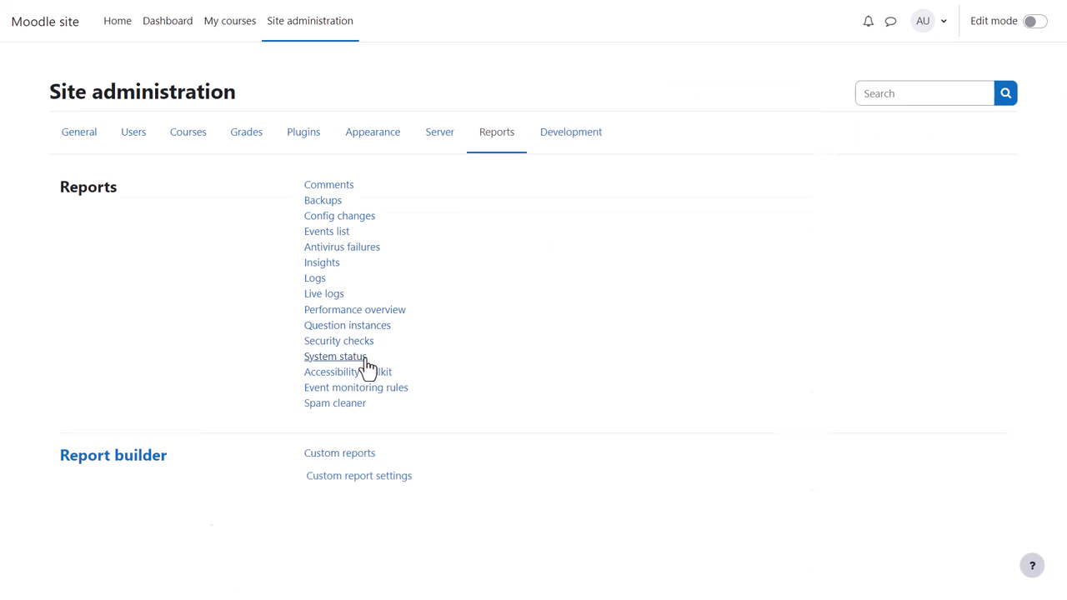
Check System status, then go to Custom reports and start a New report with empty name and source.
left_click(335, 357)
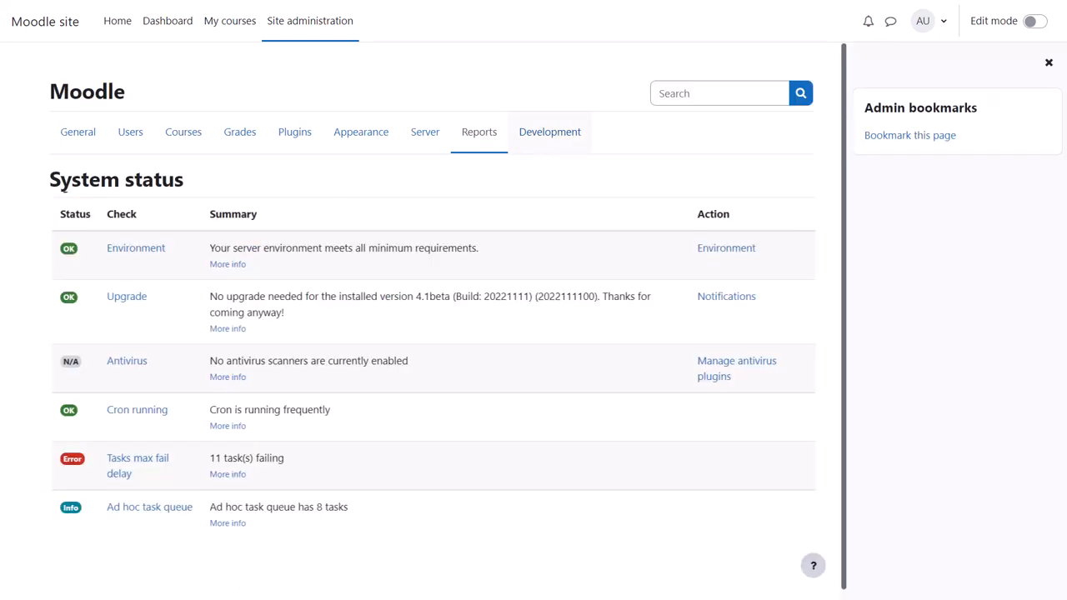
left_click(478, 132)
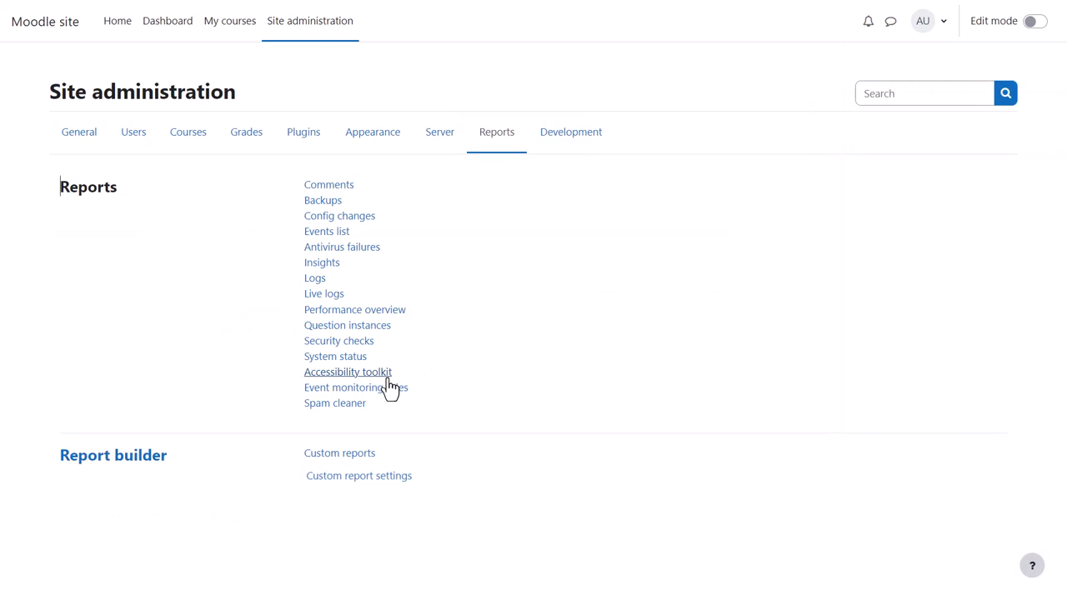
mouse_move(393, 390)
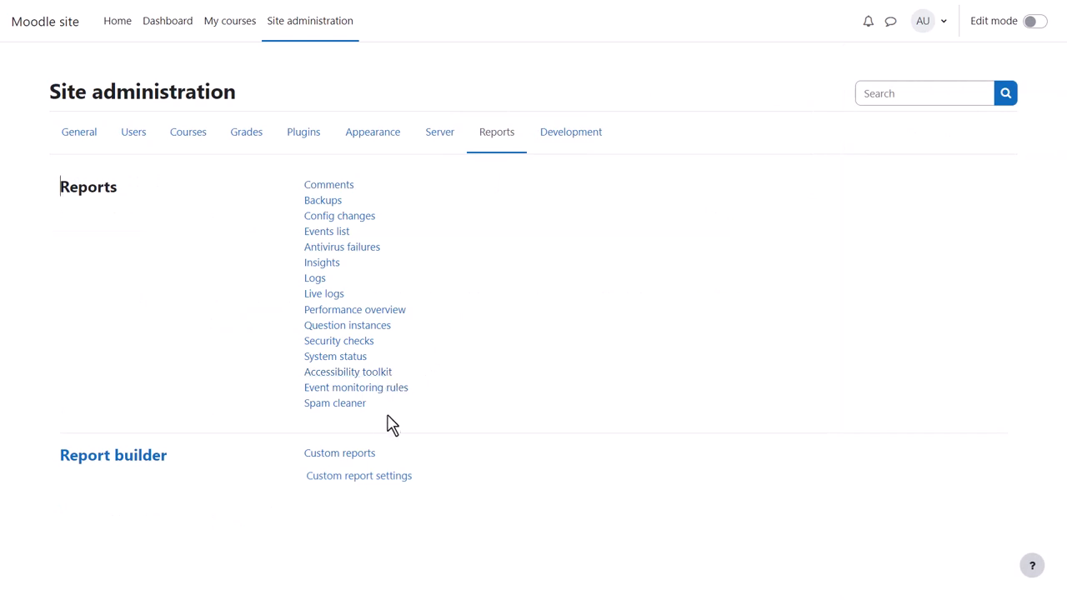
mouse_move(340, 453)
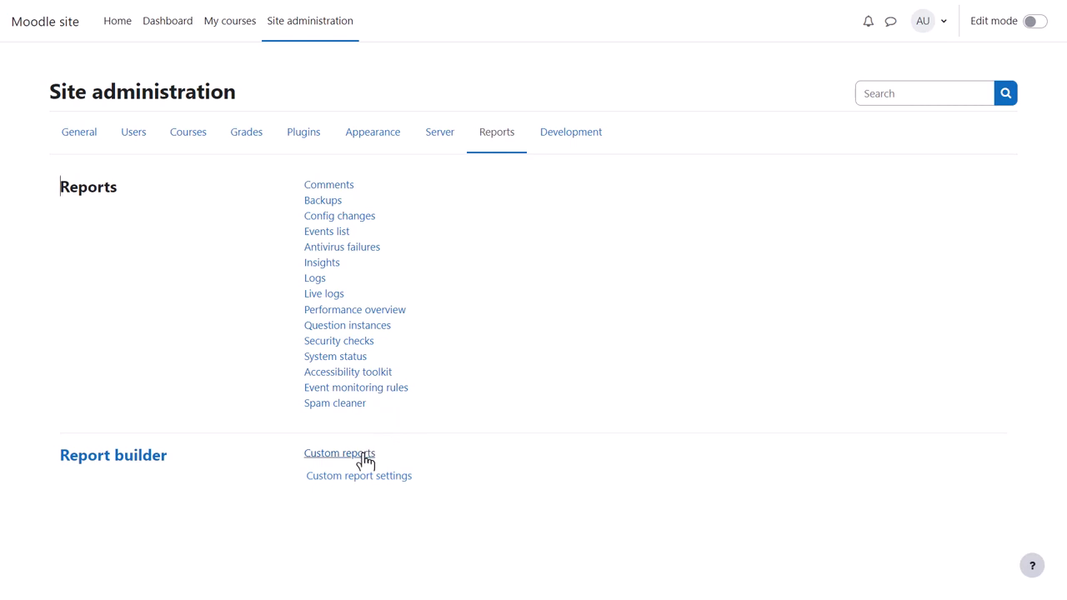
left_click(340, 454)
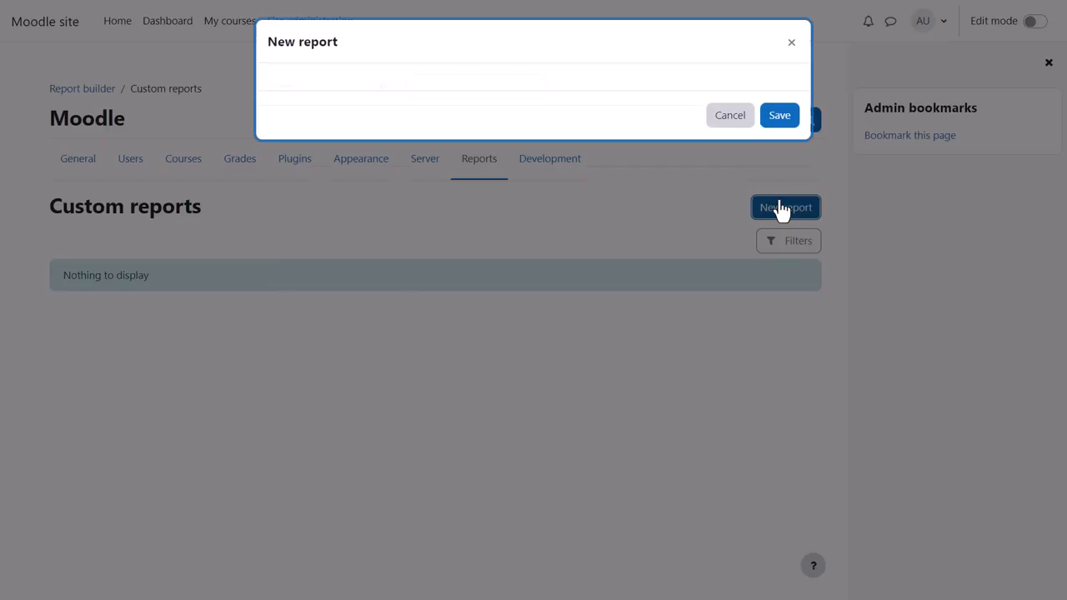
left_click(785, 207)
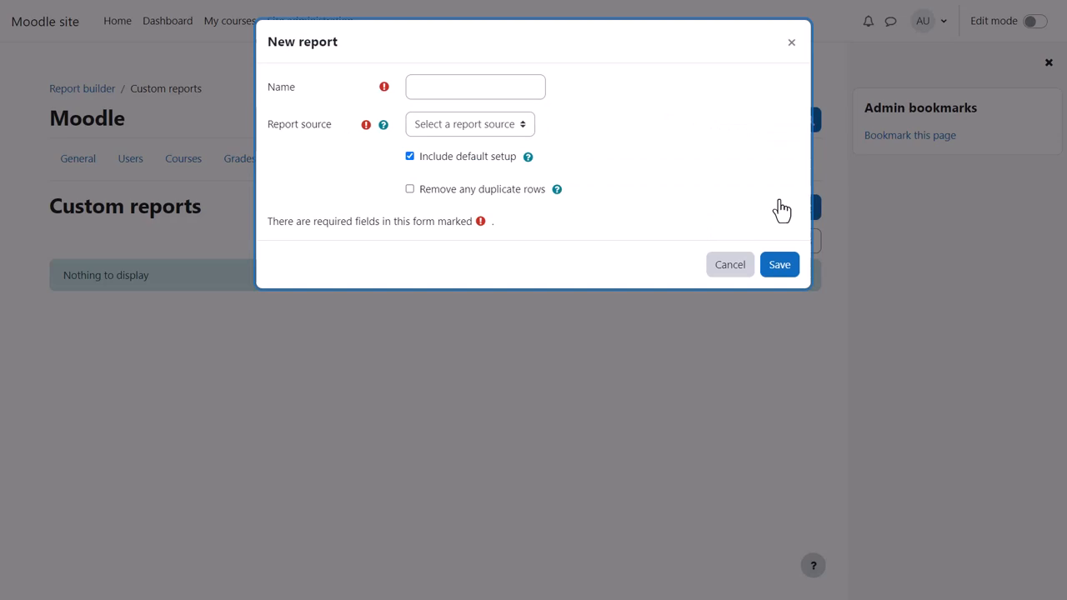